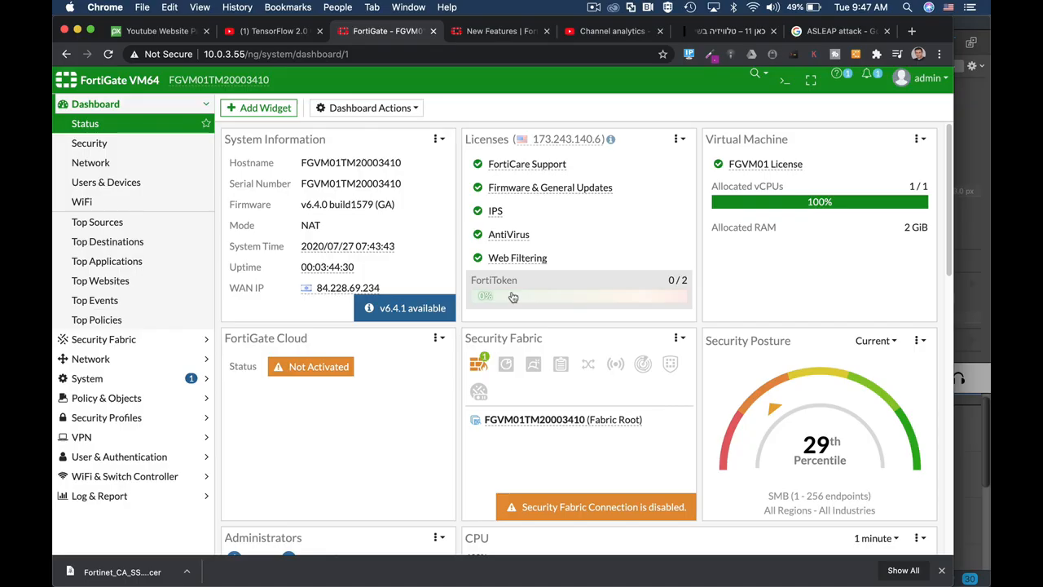
{"action": "mouse_move", "coordinate": [150, 408]}
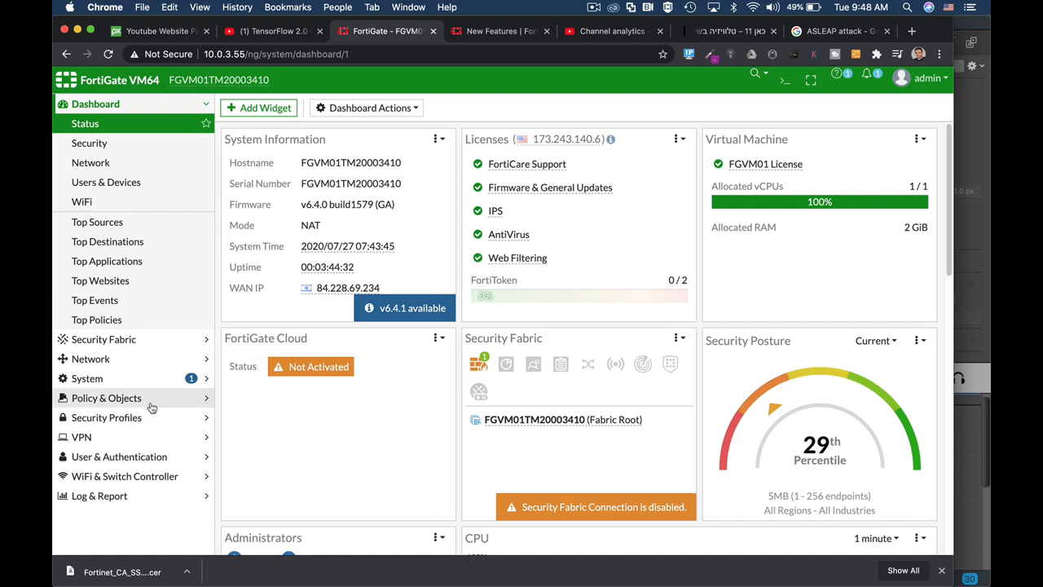
- Open the full_access firewall policy for editing and review its security profile settings
{"action": "left_click", "coordinate": [107, 398]}
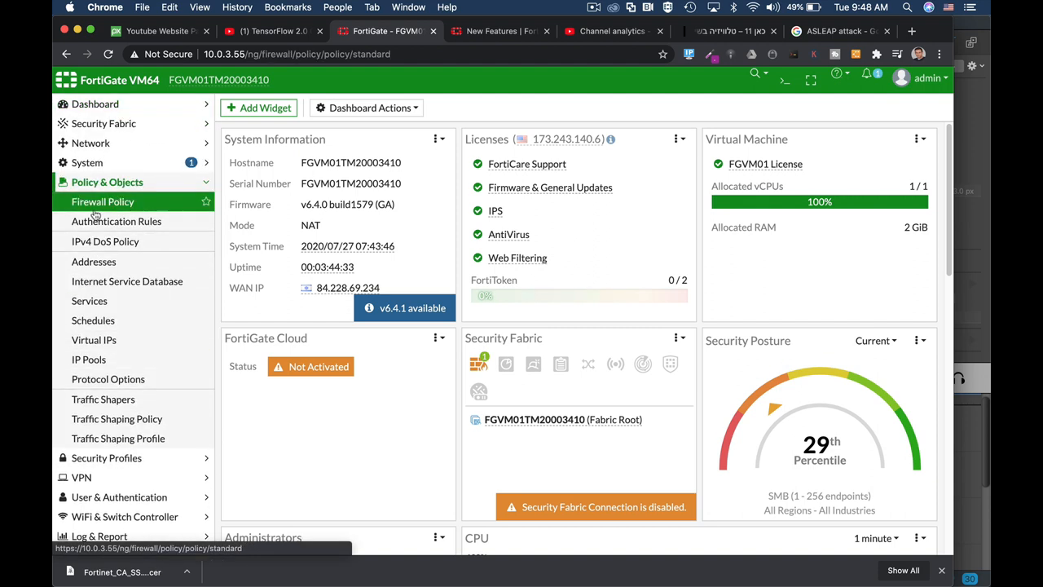
{"action": "left_click", "coordinate": [103, 202]}
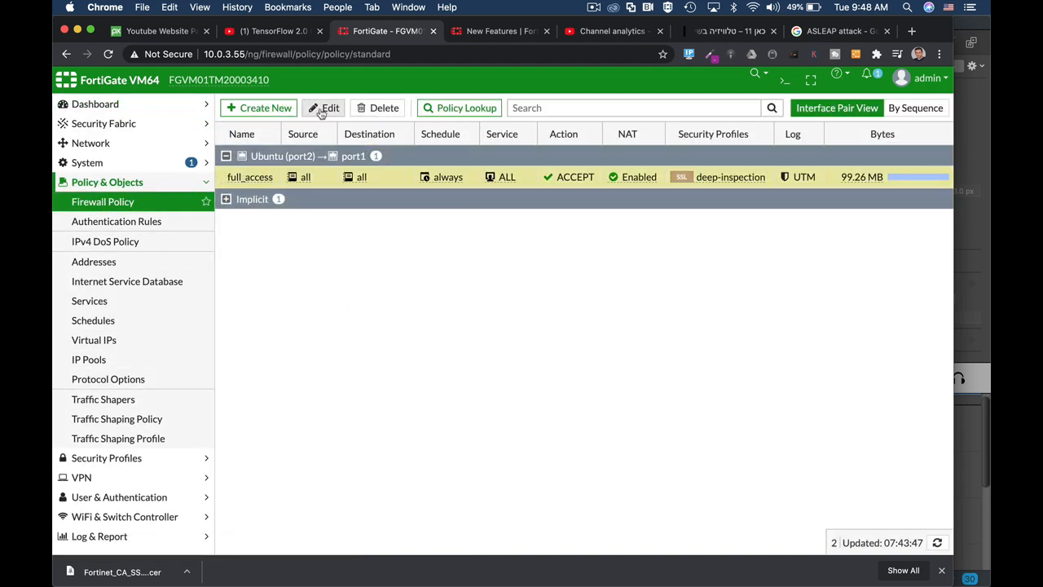
{"action": "left_click", "coordinate": [325, 107]}
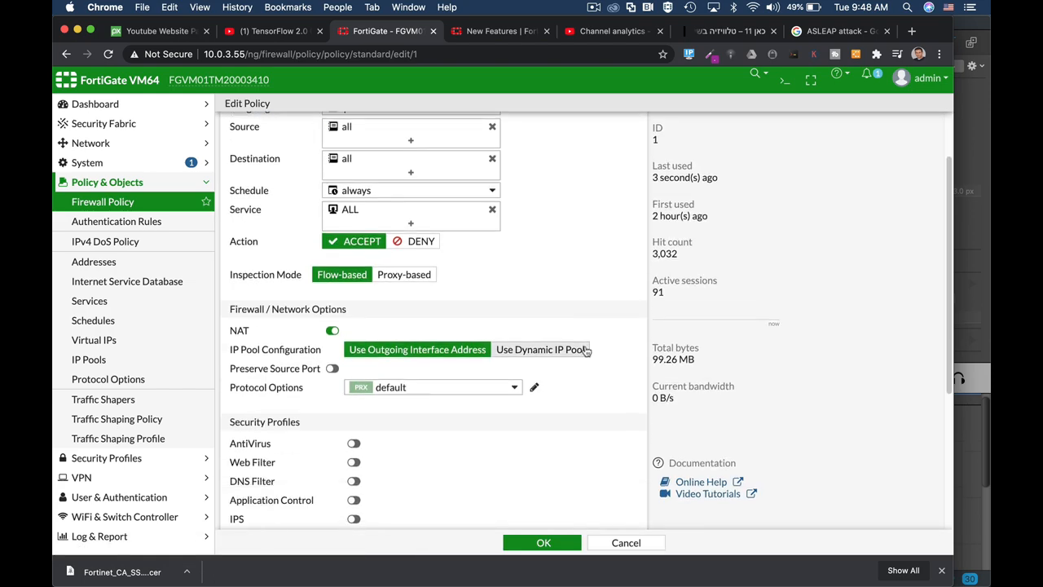
{"action": "scroll", "scroll_direction": "down", "scroll_amount": 3}
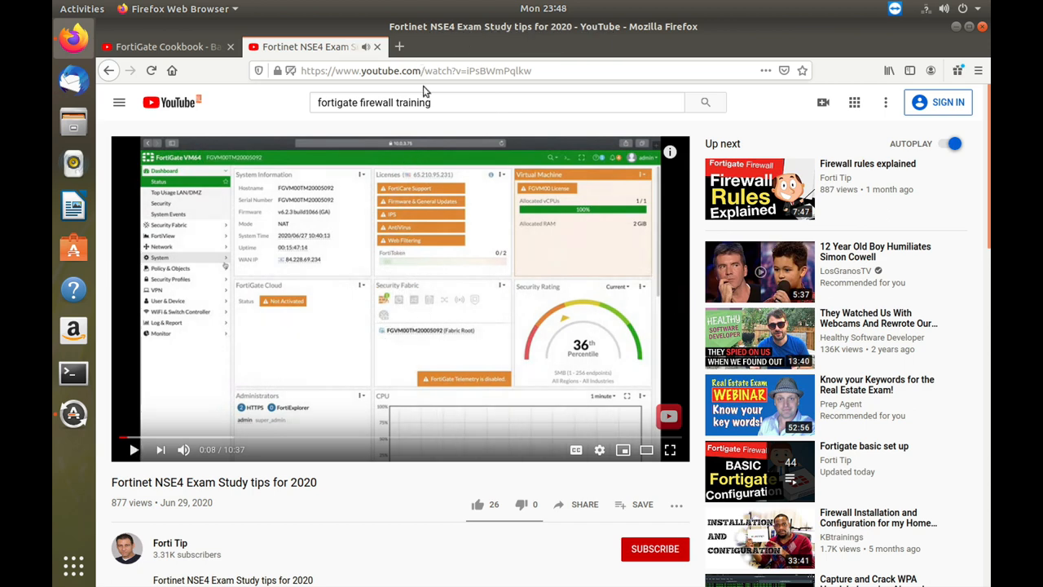
- Play a suggested YouTube video in Firefox, then switch back to FortiGate
{"action": "left_click", "coordinate": [497, 101]}
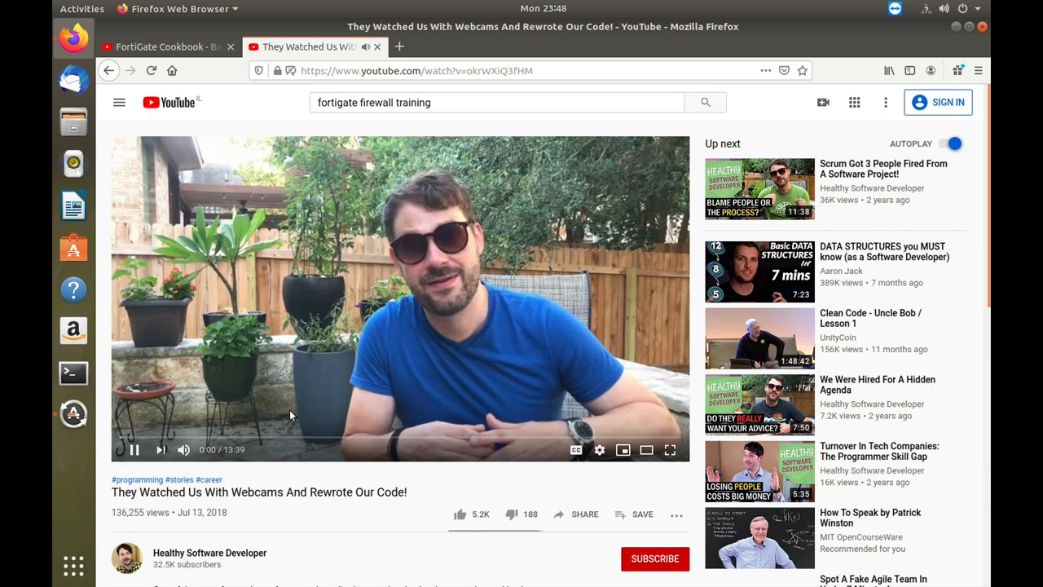
{"action": "left_click", "coordinate": [134, 450]}
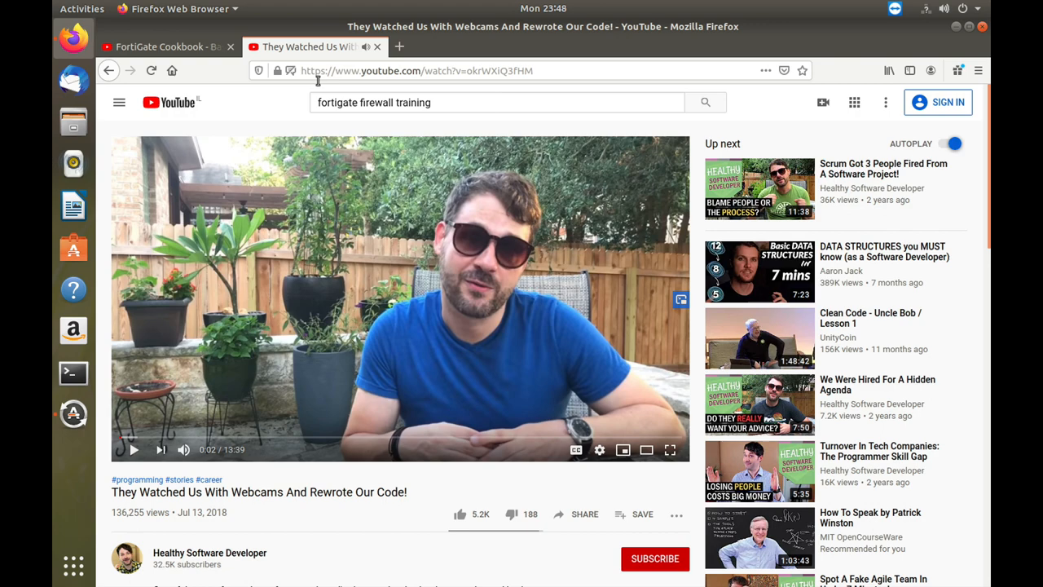
{"action": "key", "text": "alt+Tab"}
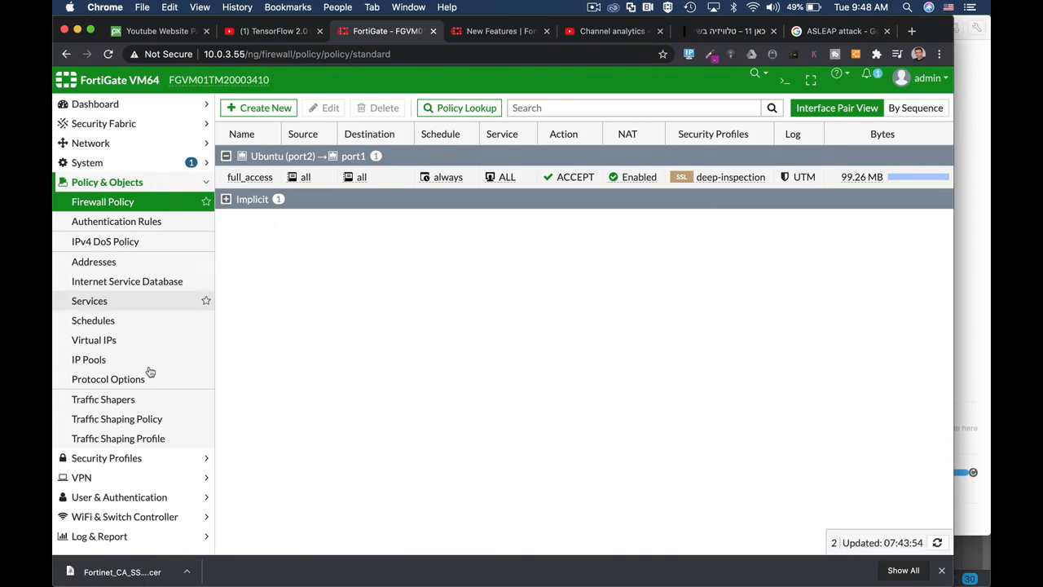
- Create a new application control profile named 'block youtube play', leaving overrides empty
{"action": "left_click", "coordinate": [108, 202]}
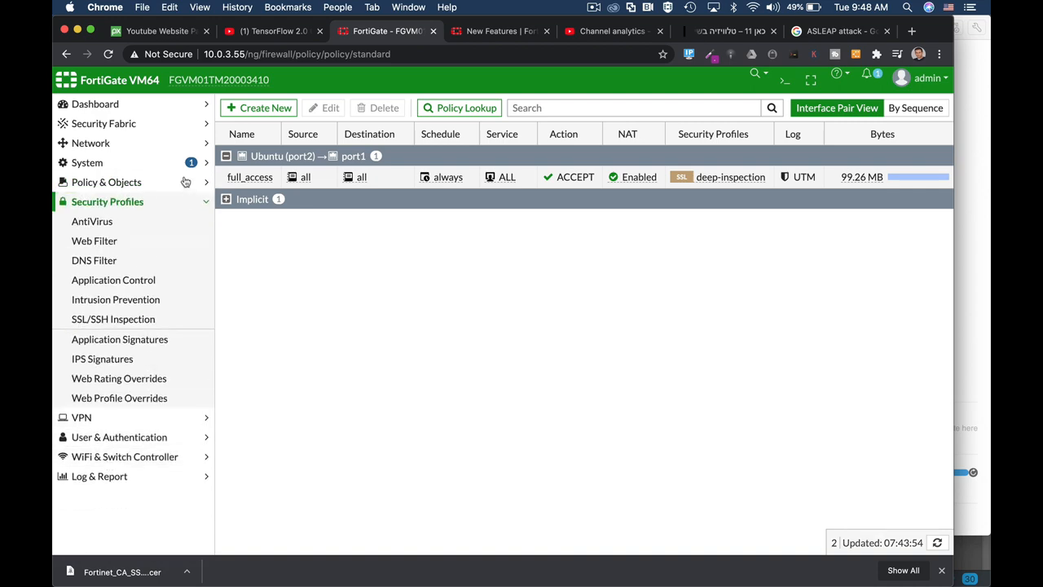
{"action": "left_click", "coordinate": [114, 280]}
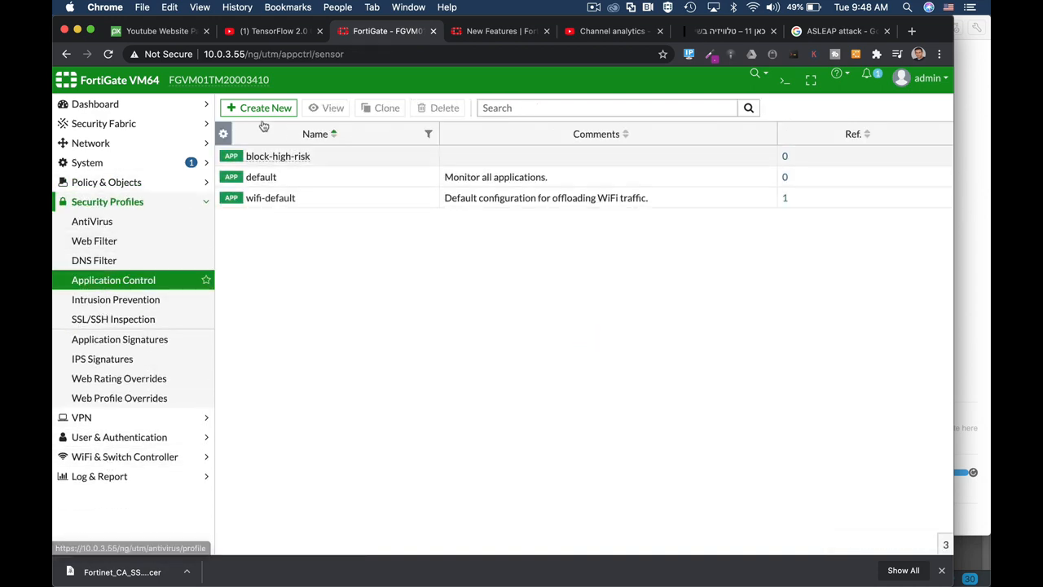
{"action": "left_click", "coordinate": [257, 107]}
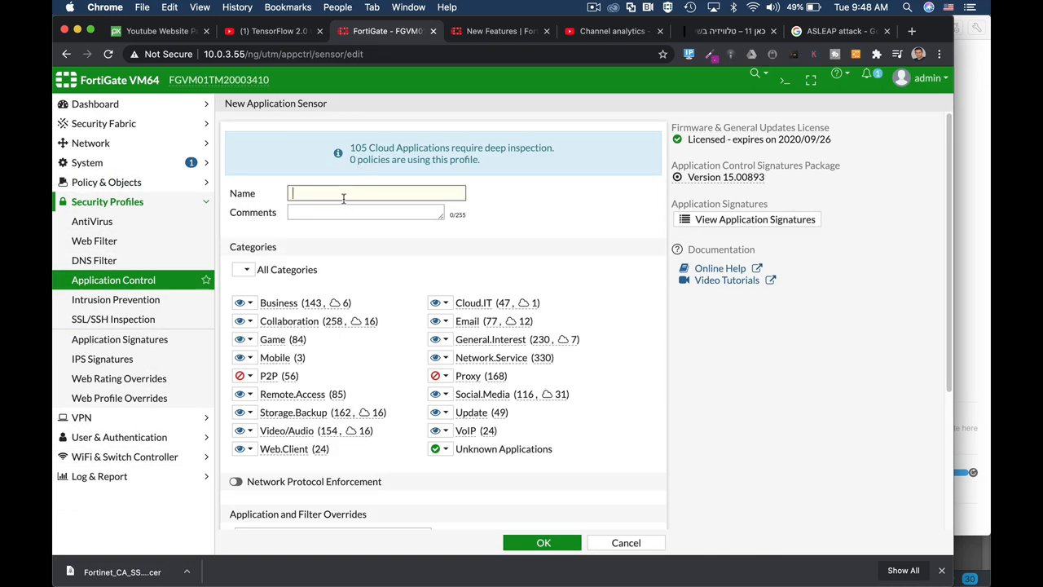
{"action": "type", "text": "block youtu"}
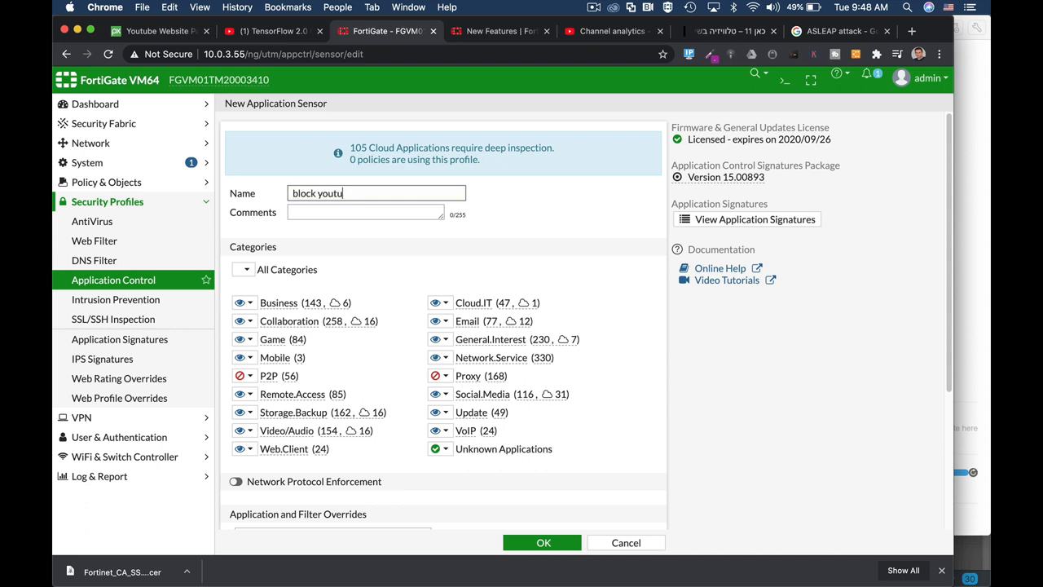
{"action": "type", "text": "be play"}
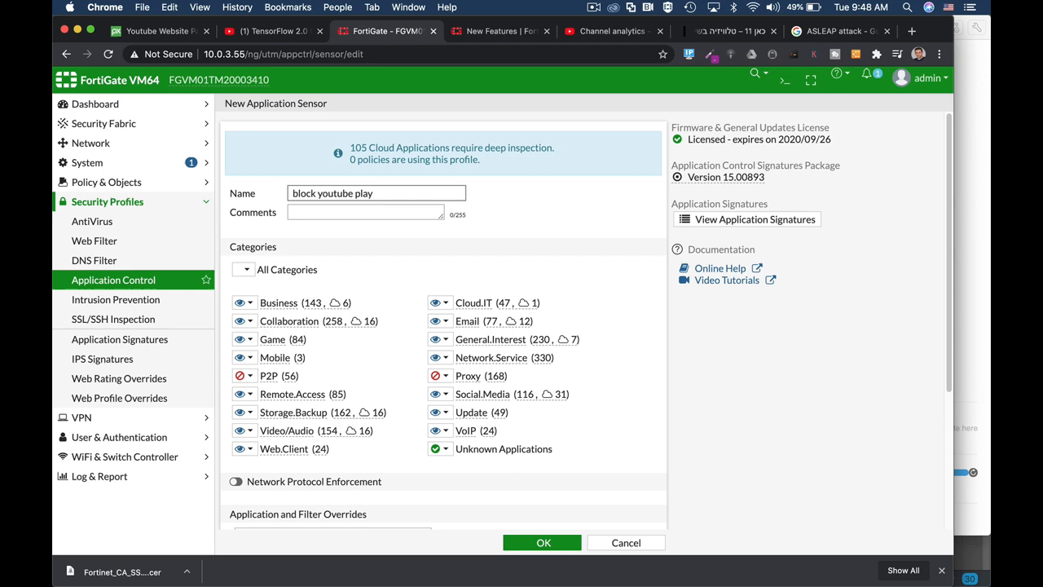
{"action": "scroll", "scroll_direction": "down", "scroll_amount": 3}
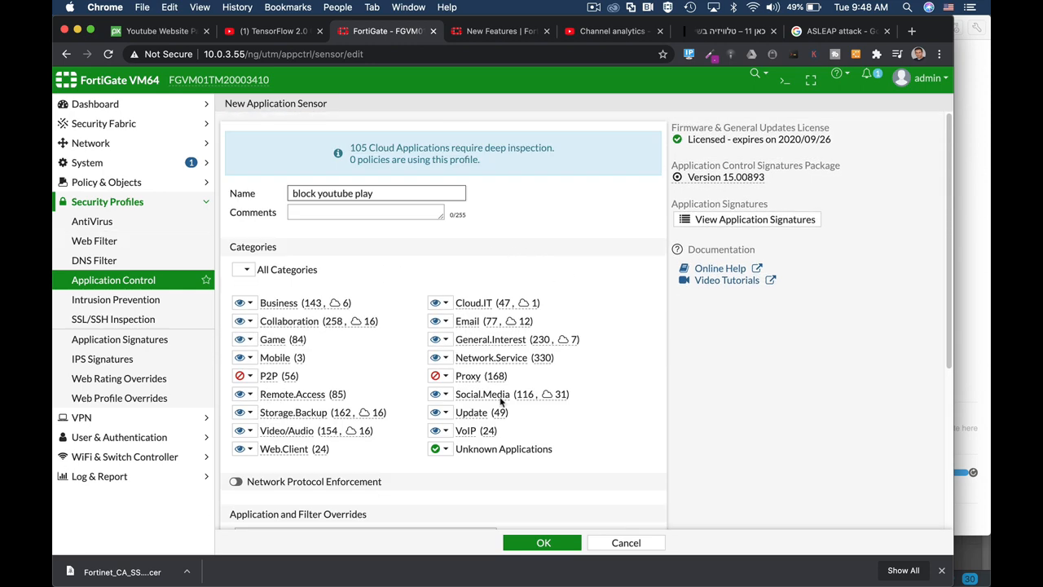
{"action": "left_click", "coordinate": [245, 431]}
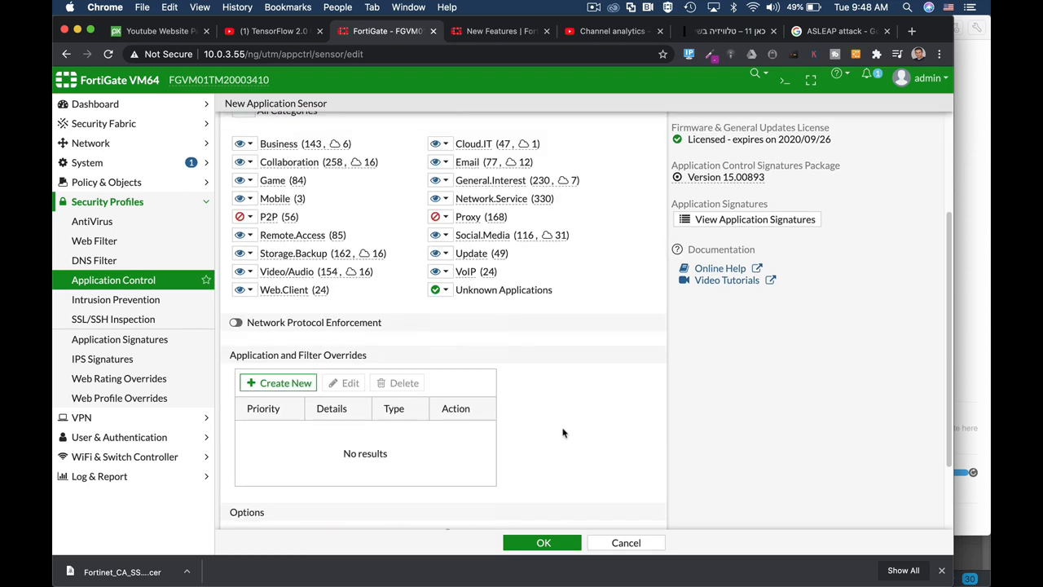
{"action": "mouse_move", "coordinate": [368, 343]}
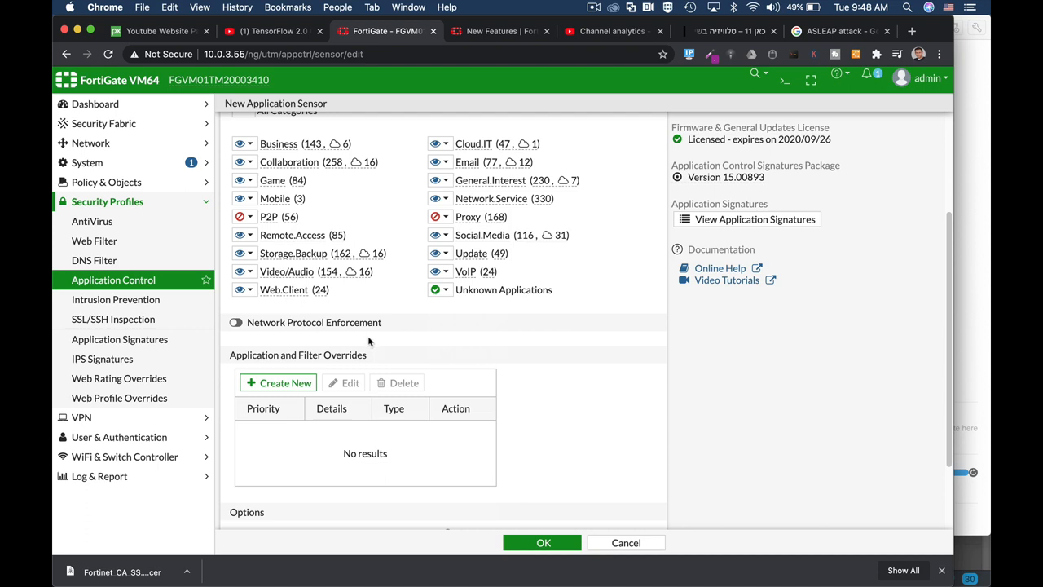
{"action": "mouse_move", "coordinate": [287, 383]}
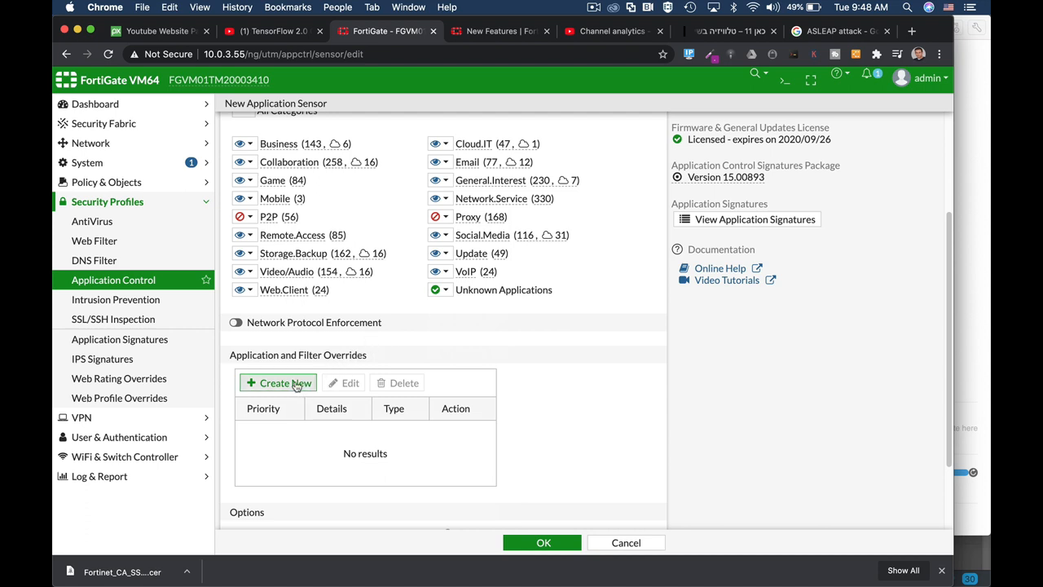
{"action": "mouse_move", "coordinate": [94, 261]}
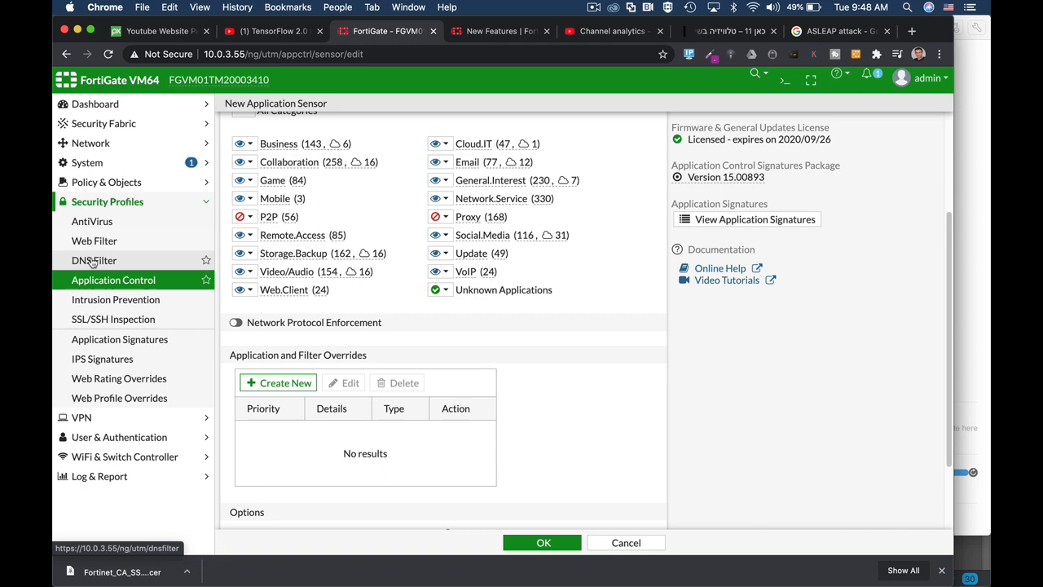
{"action": "mouse_move", "coordinate": [94, 241]}
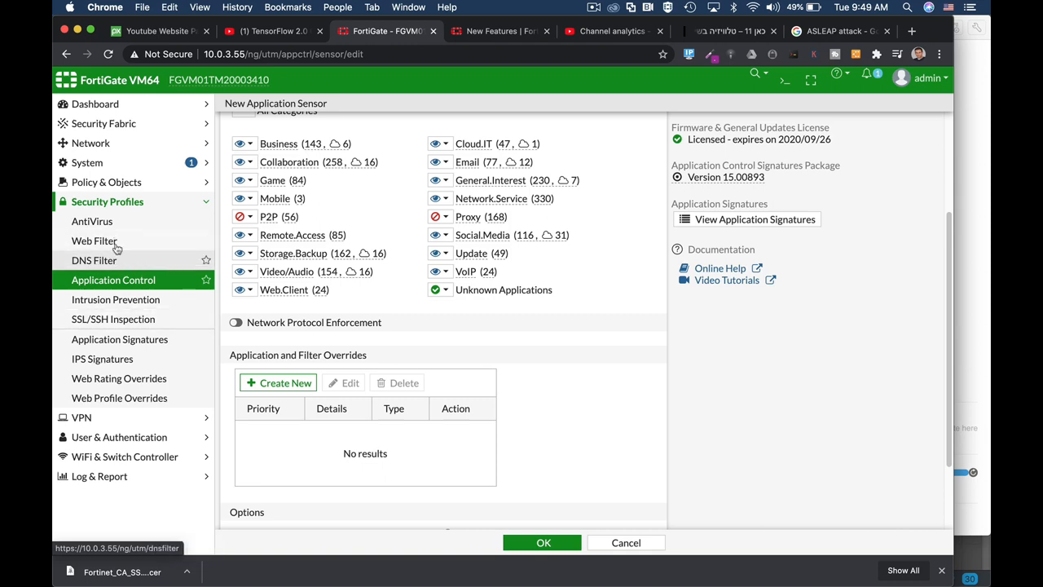
{"action": "scroll", "scroll_direction": "down", "scroll_amount": 3}
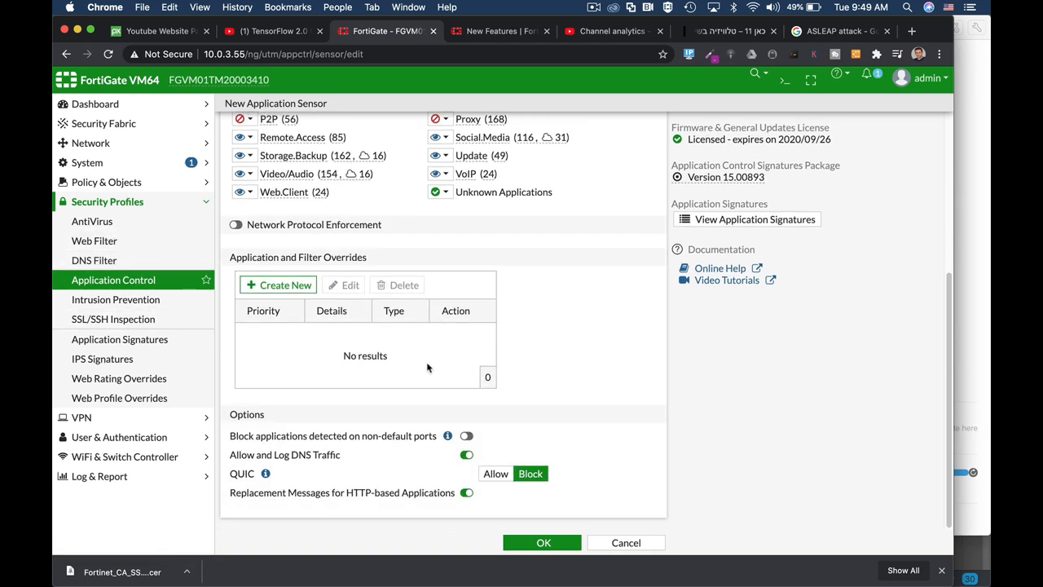
- Add a new override and select the YouTube_Video.Play signature found by searching 'youtube'
{"action": "left_click", "coordinate": [277, 284]}
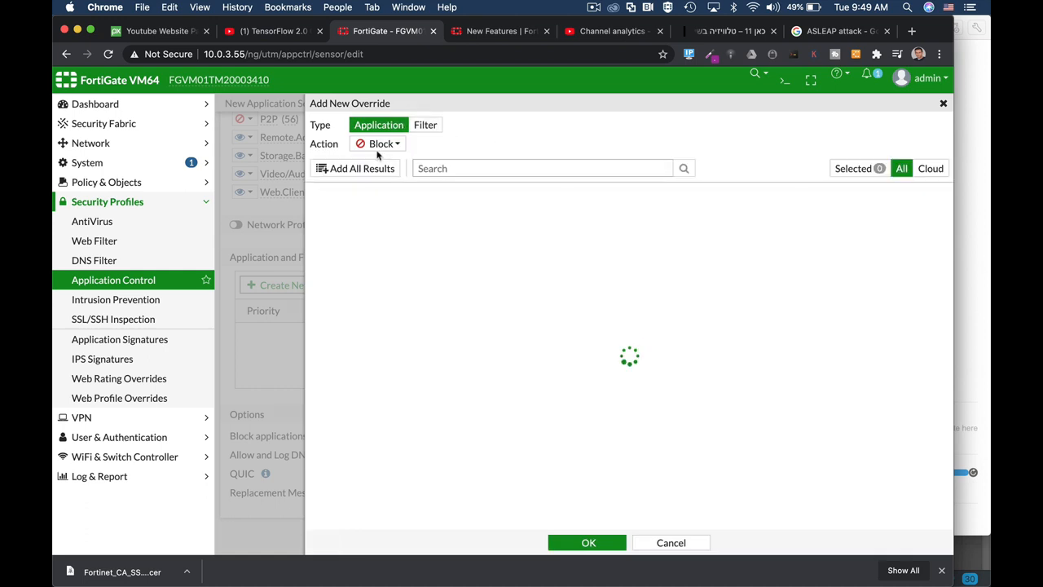
{"action": "left_click", "coordinate": [362, 168]}
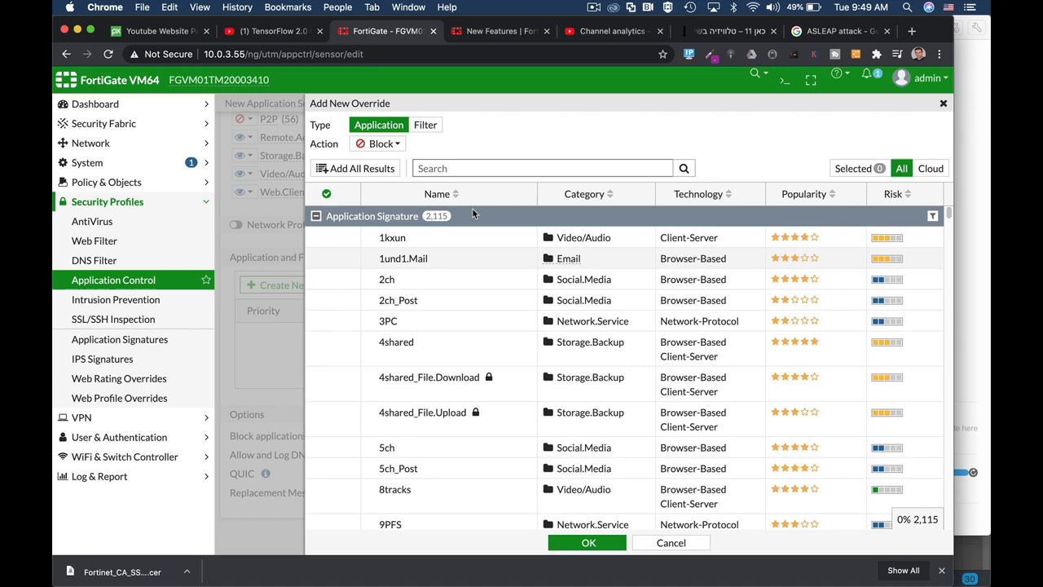
{"action": "type", "text": "youtube"}
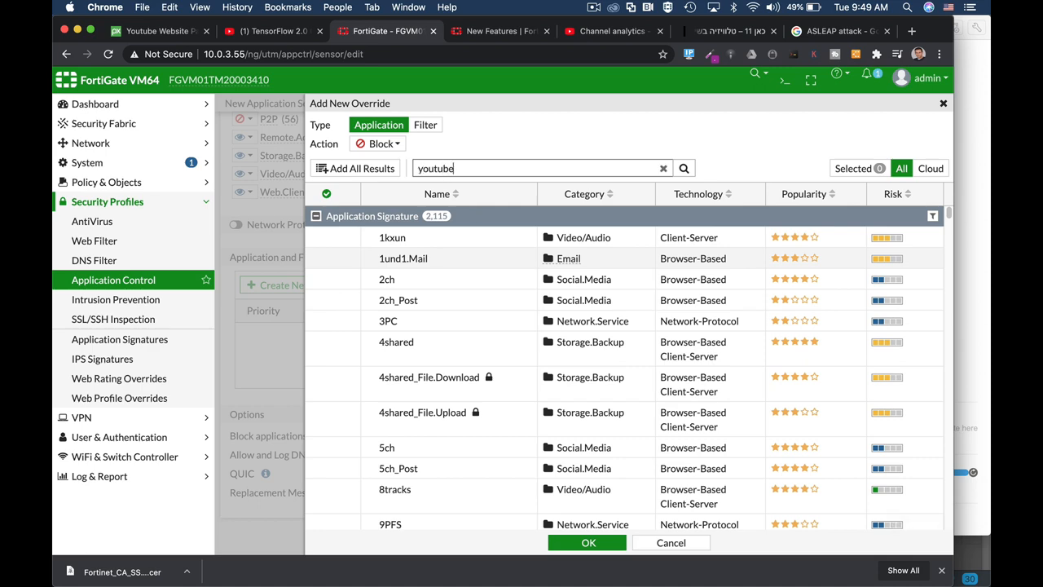
{"action": "left_click", "coordinate": [685, 168]}
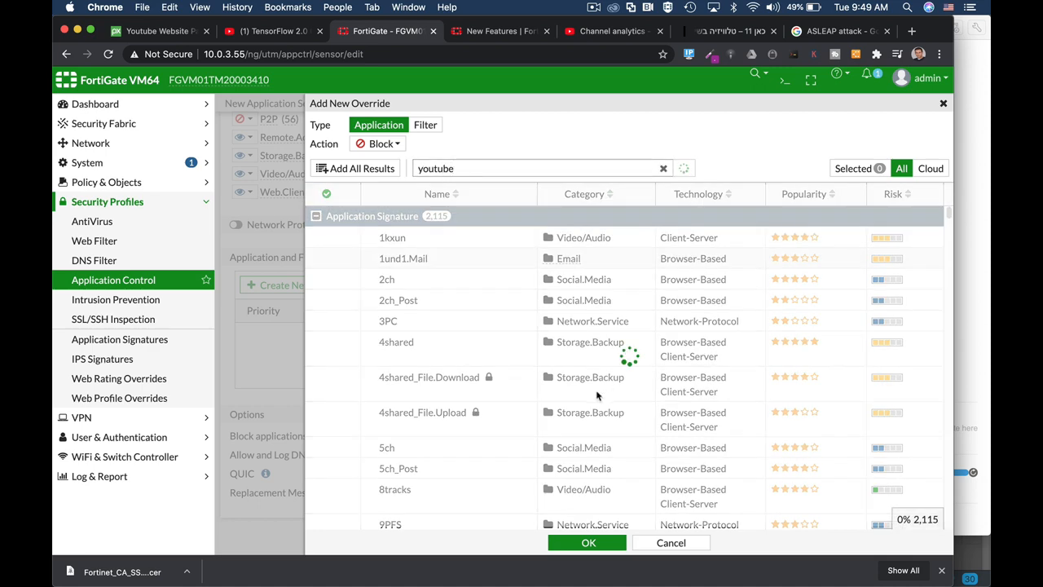
{"action": "left_click", "coordinate": [684, 168]}
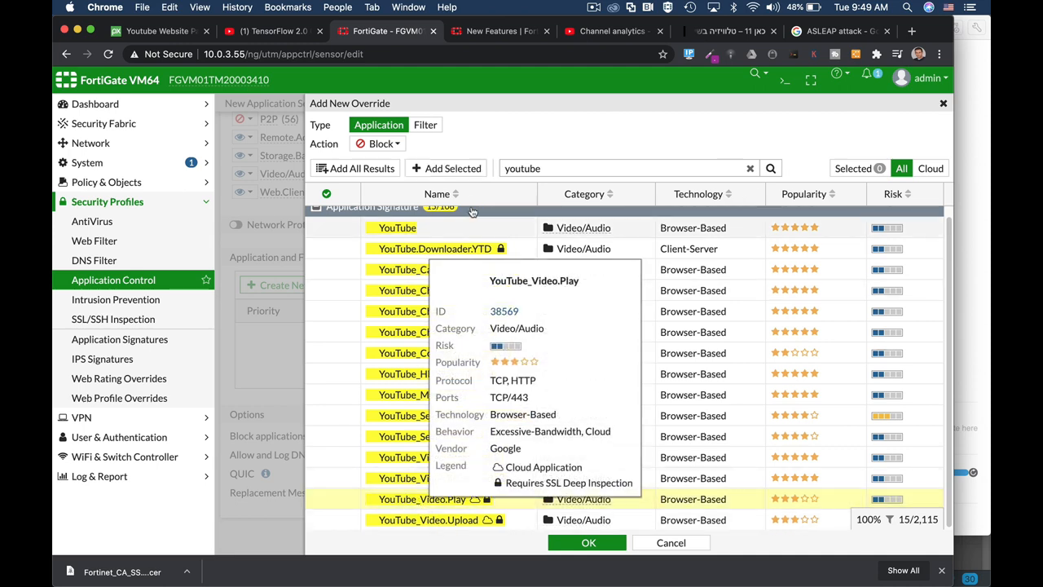
{"action": "left_click", "coordinate": [316, 499]}
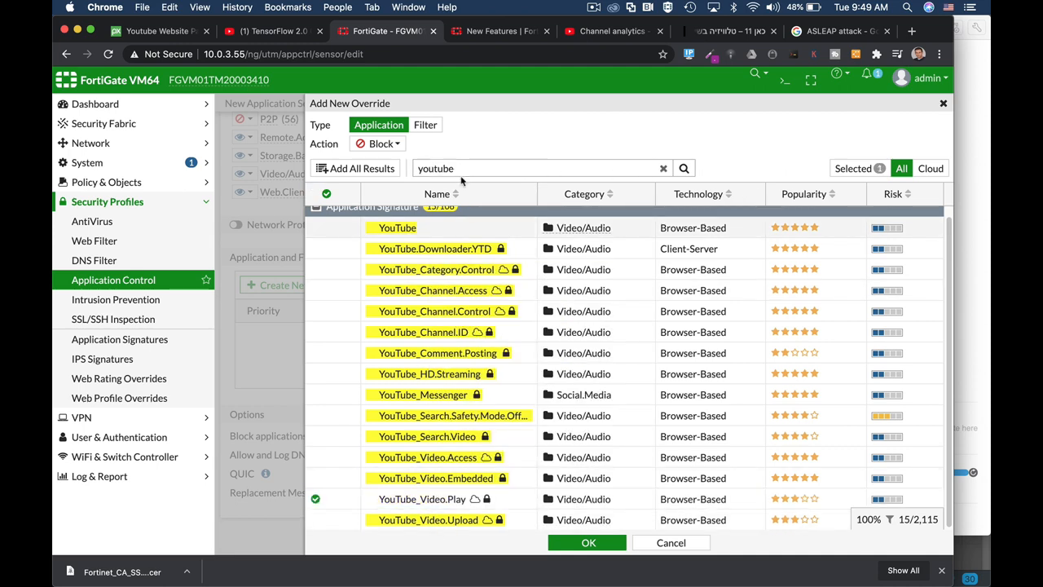
- Set the override action to Block, confirm it and save the profile
{"action": "left_click", "coordinate": [379, 144]}
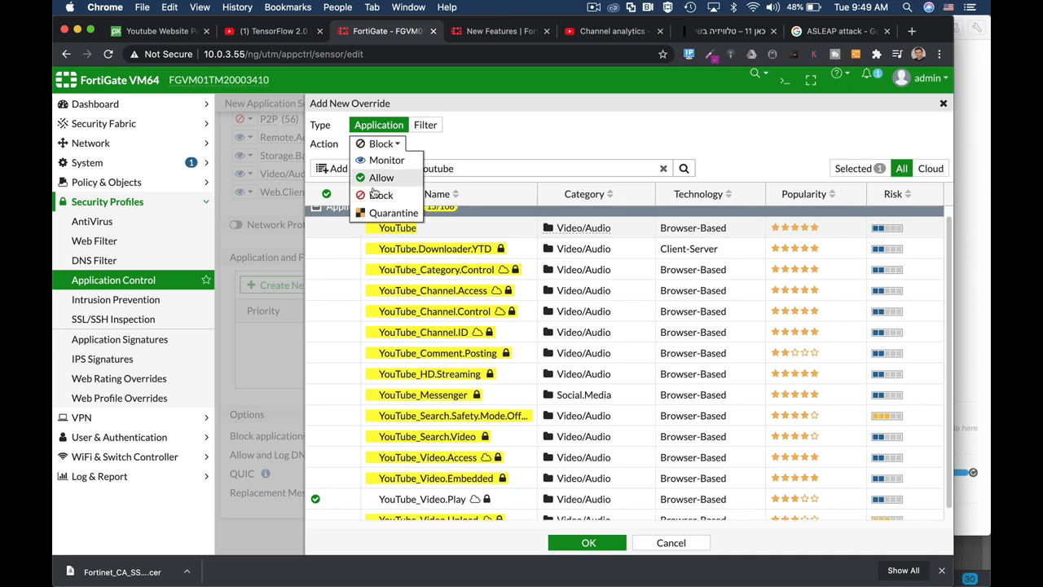
{"action": "left_click", "coordinate": [381, 194]}
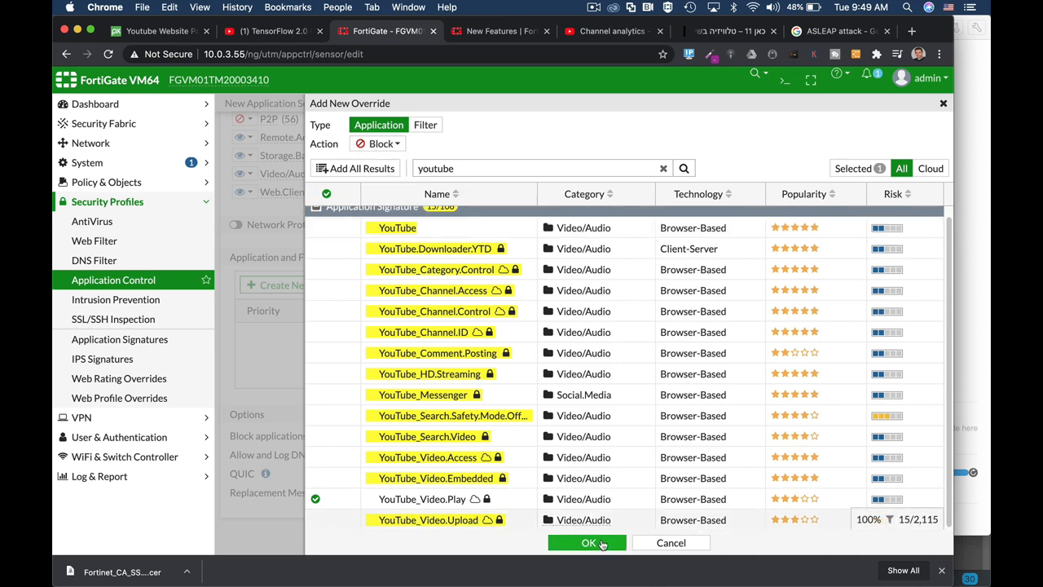
{"action": "left_click", "coordinate": [586, 543]}
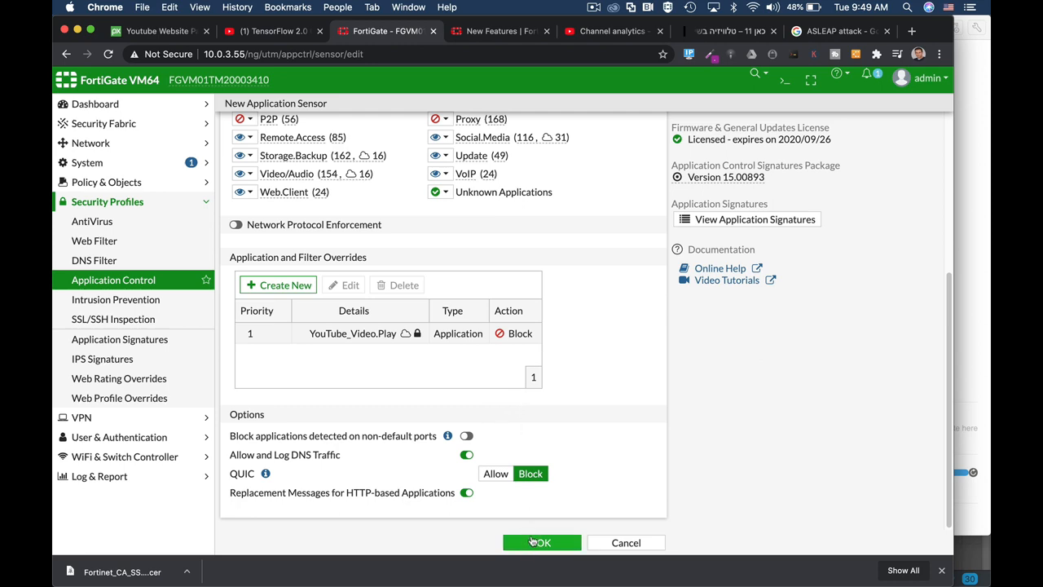
{"action": "left_click", "coordinate": [541, 543]}
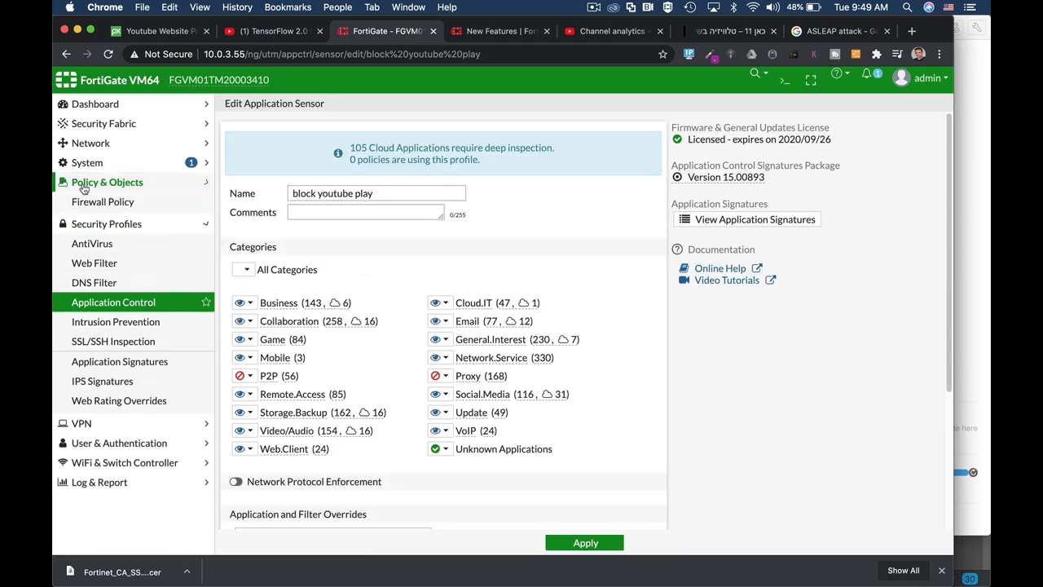
- Enable application control with 'block youtube play' on the full_access policy
{"action": "left_click", "coordinate": [102, 202]}
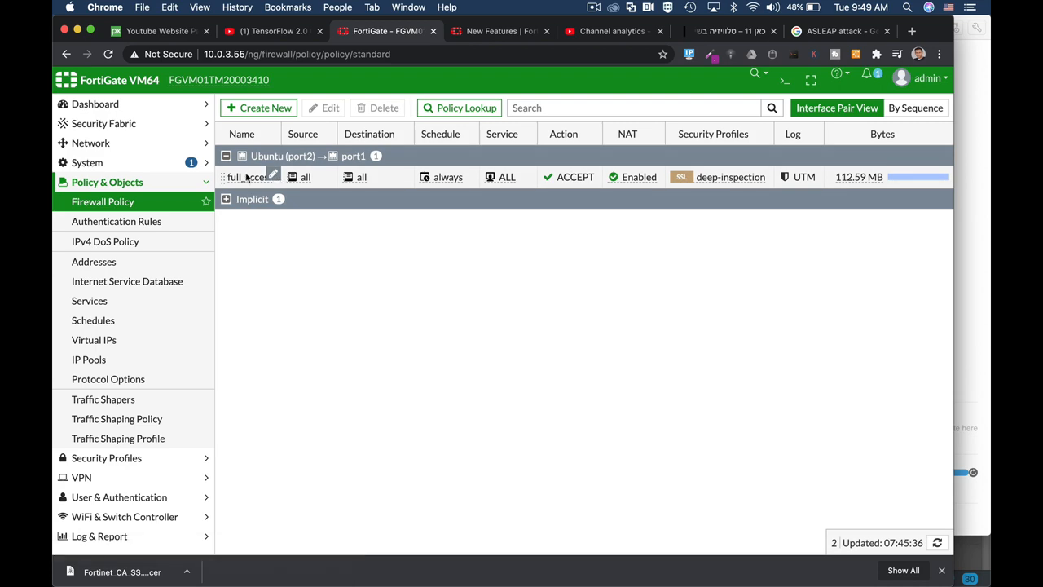
{"action": "double_click", "coordinate": [248, 176]}
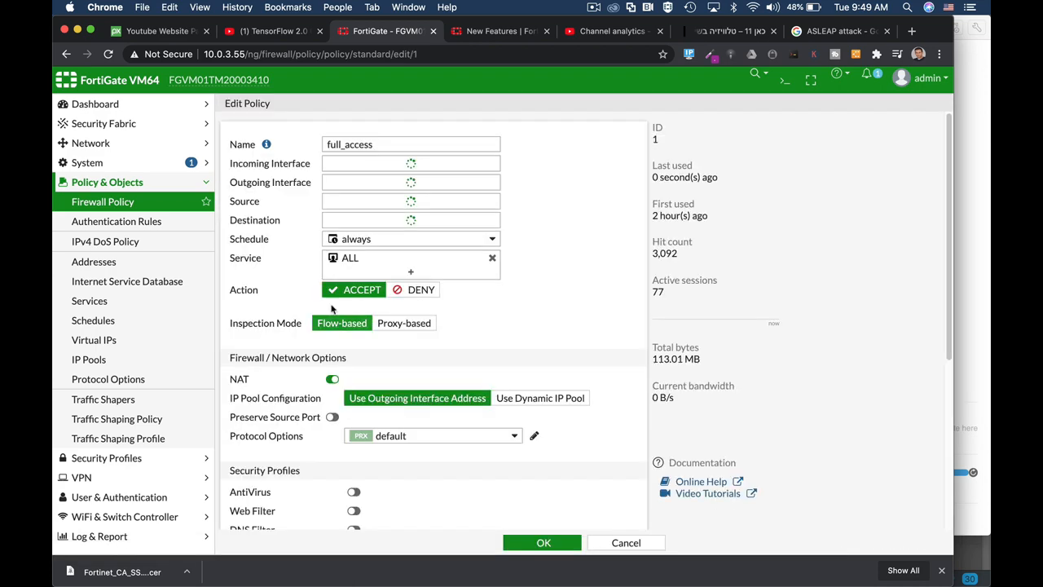
{"action": "scroll", "scroll_direction": "down", "scroll_amount": 3}
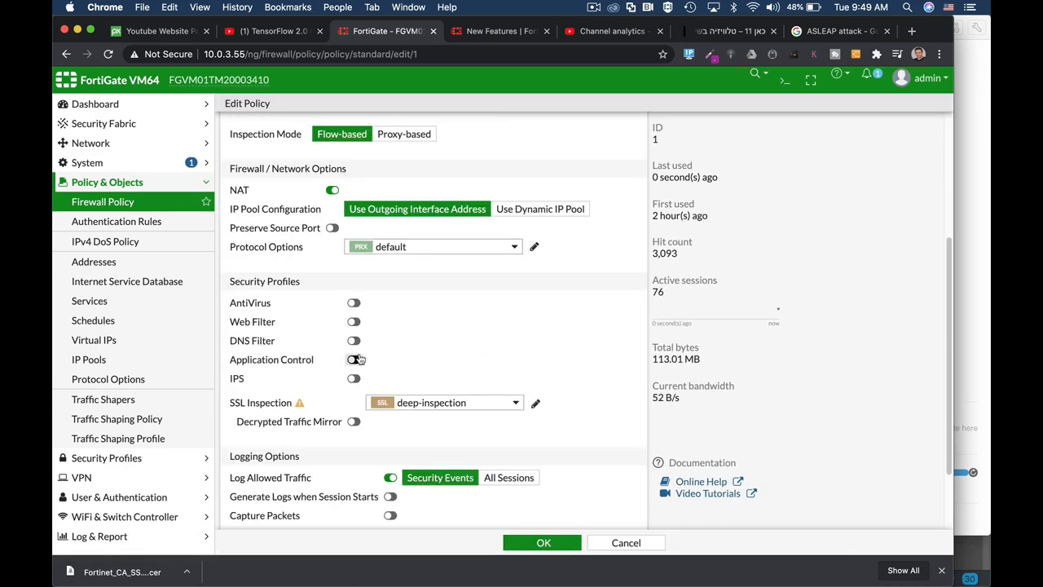
{"action": "left_click", "coordinate": [354, 361]}
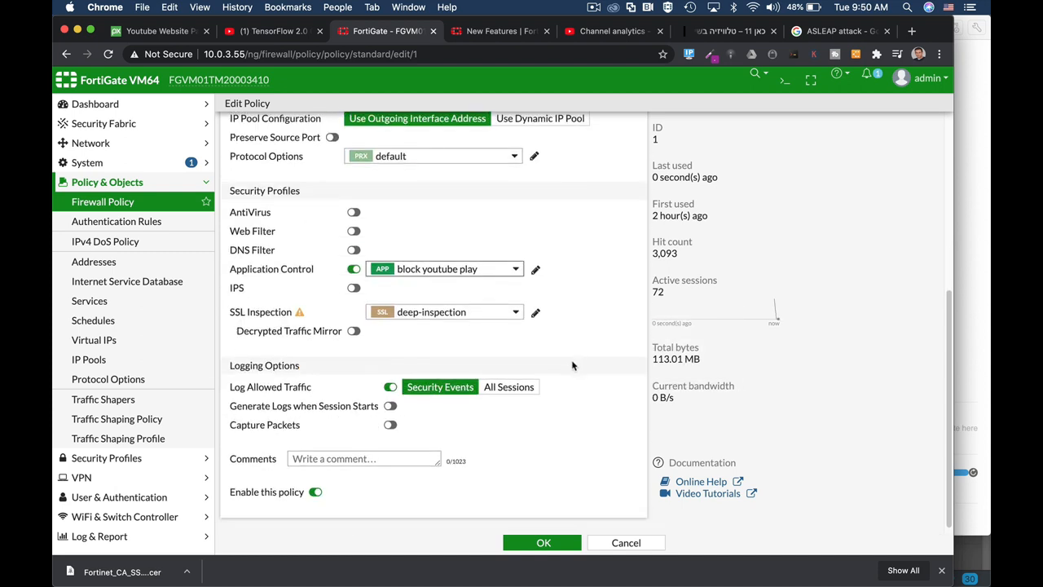
- Keep deep-inspection as the SSL inspection profile and save the policy
{"action": "left_click", "coordinate": [444, 312]}
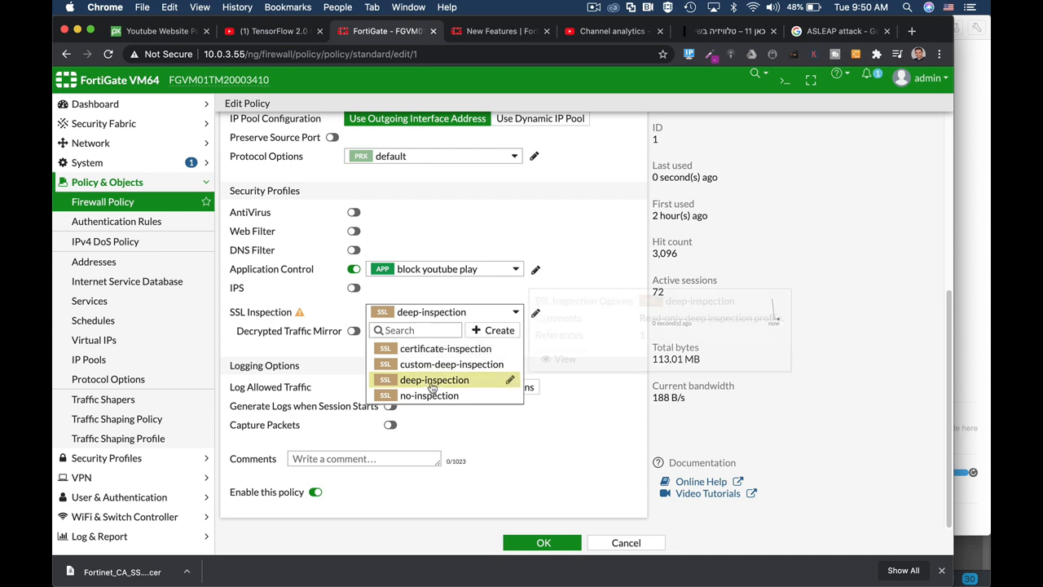
{"action": "left_click", "coordinate": [434, 380]}
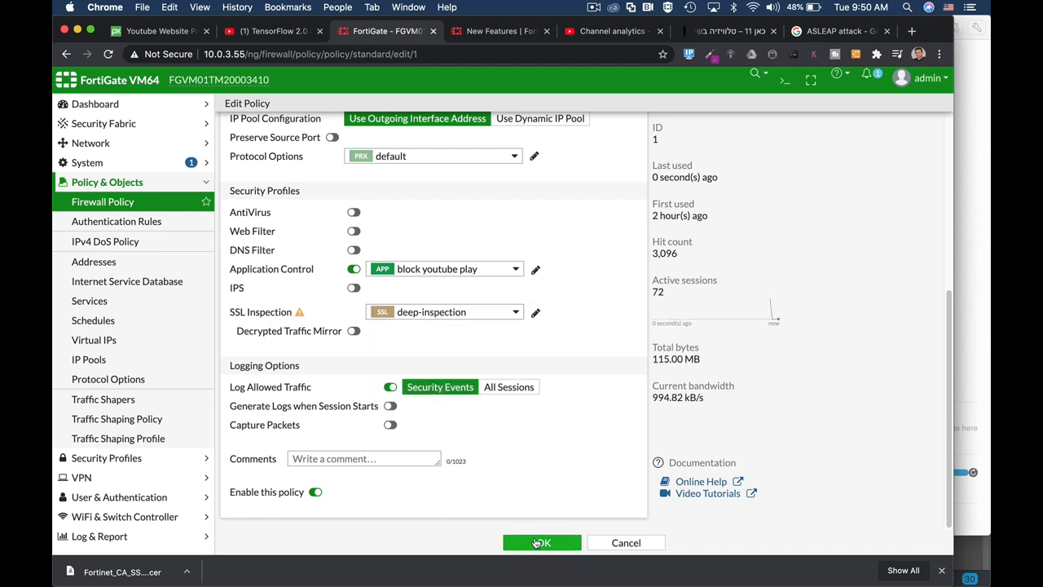
{"action": "left_click", "coordinate": [541, 542]}
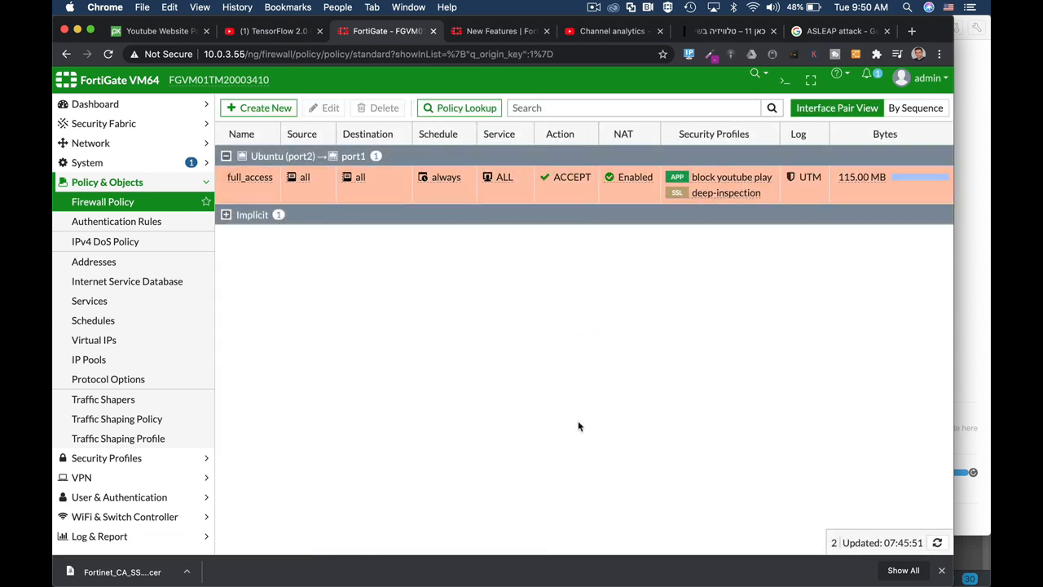
{"action": "key", "text": "cmd+tab"}
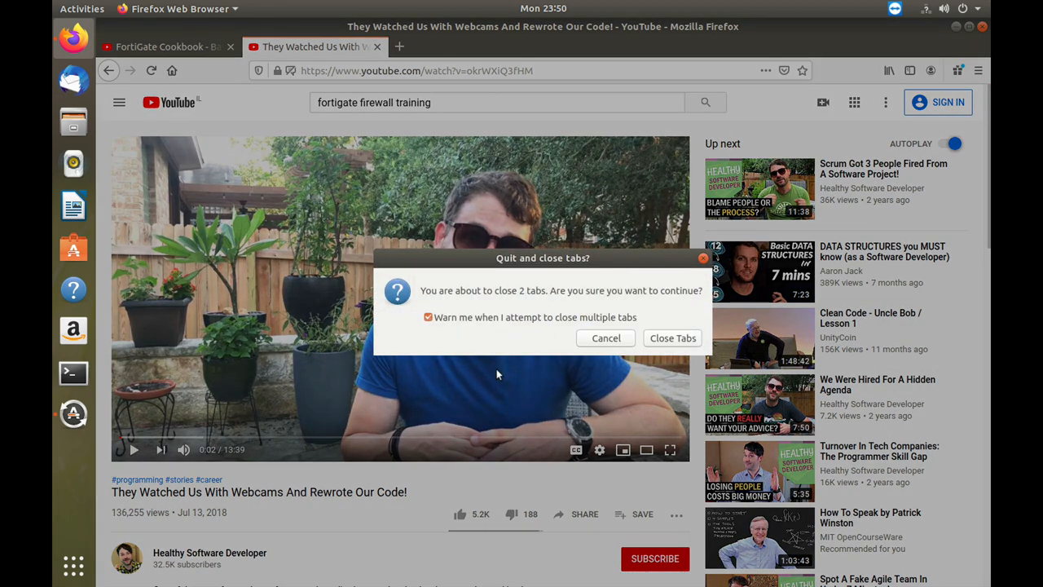
- Quit Firefox, relaunch it and browse to the youtube.com home page
{"action": "left_click", "coordinate": [672, 338]}
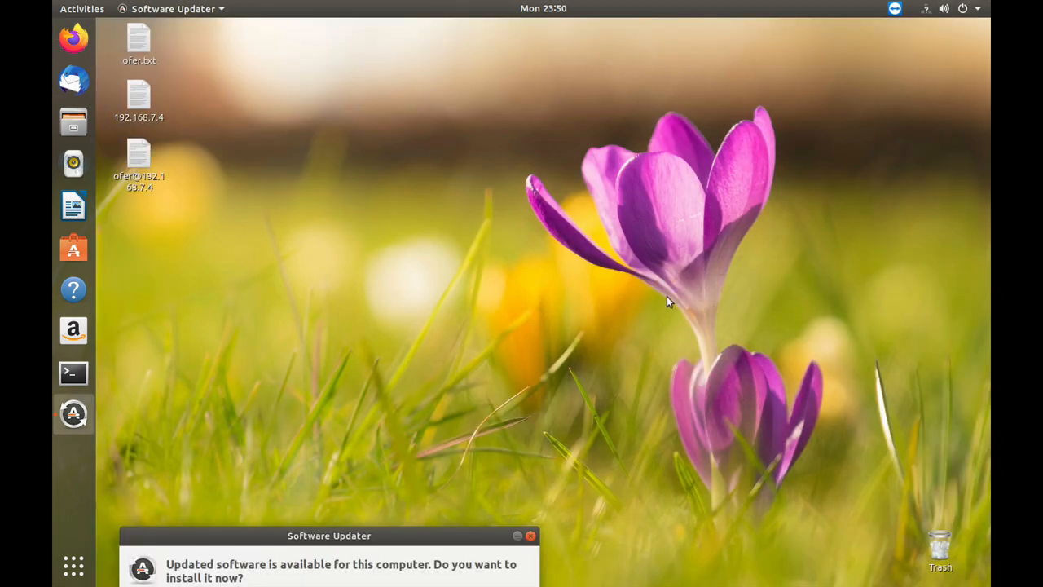
{"action": "left_click", "coordinate": [73, 39]}
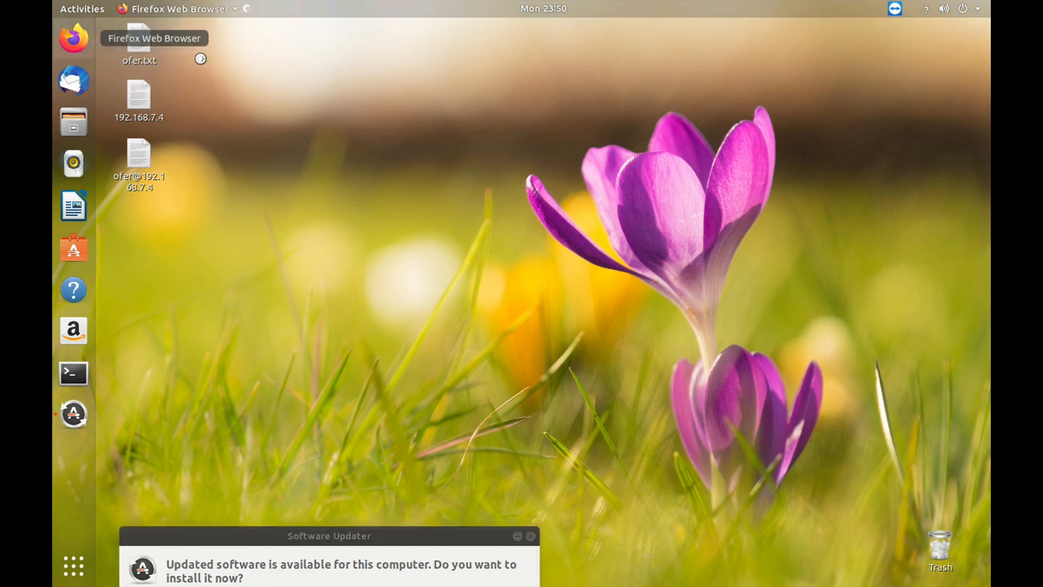
{"action": "left_click", "coordinate": [73, 39]}
{"action": "type", "text": "yo"}
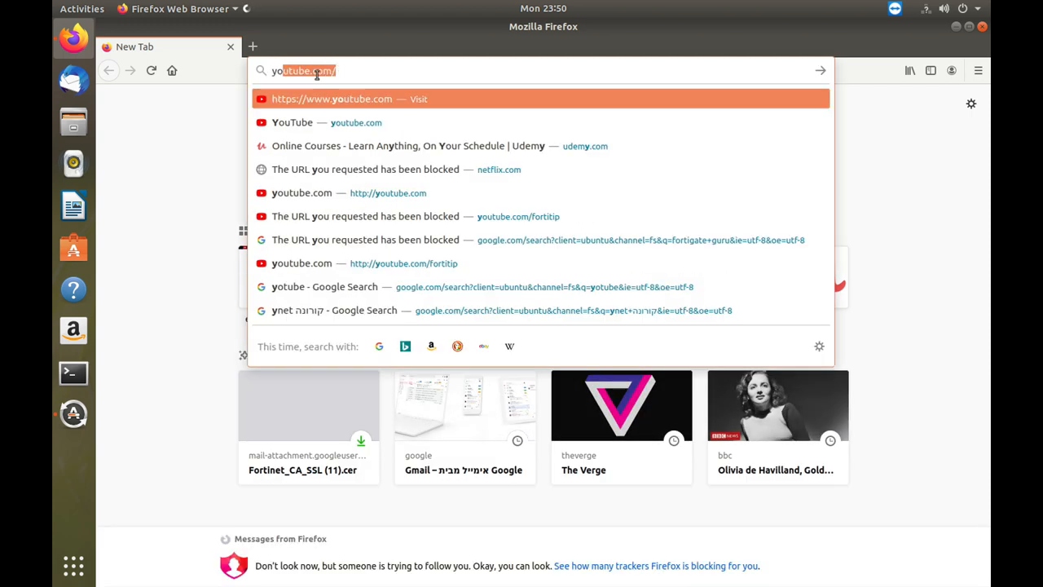
{"action": "left_click", "coordinate": [331, 99]}
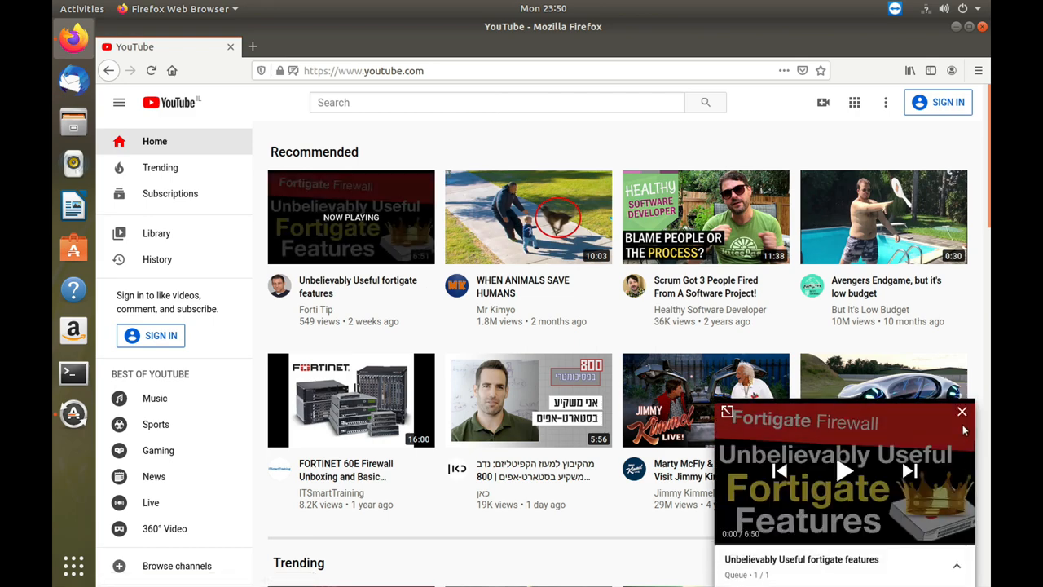
- Open a video that only shows a loading spinner, then search 'fortiga'
{"action": "left_click", "coordinate": [962, 411]}
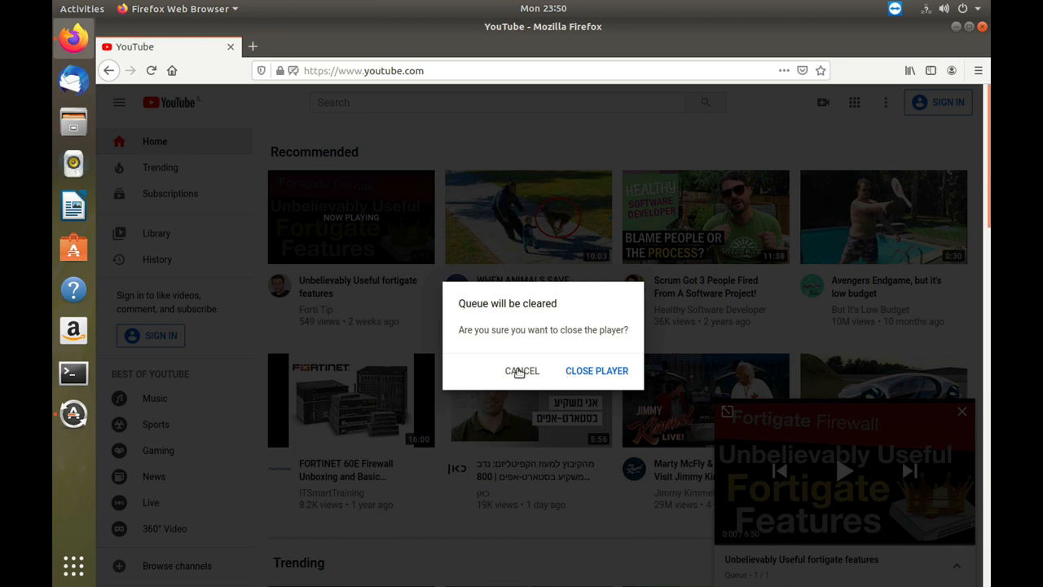
{"action": "left_click", "coordinate": [597, 372]}
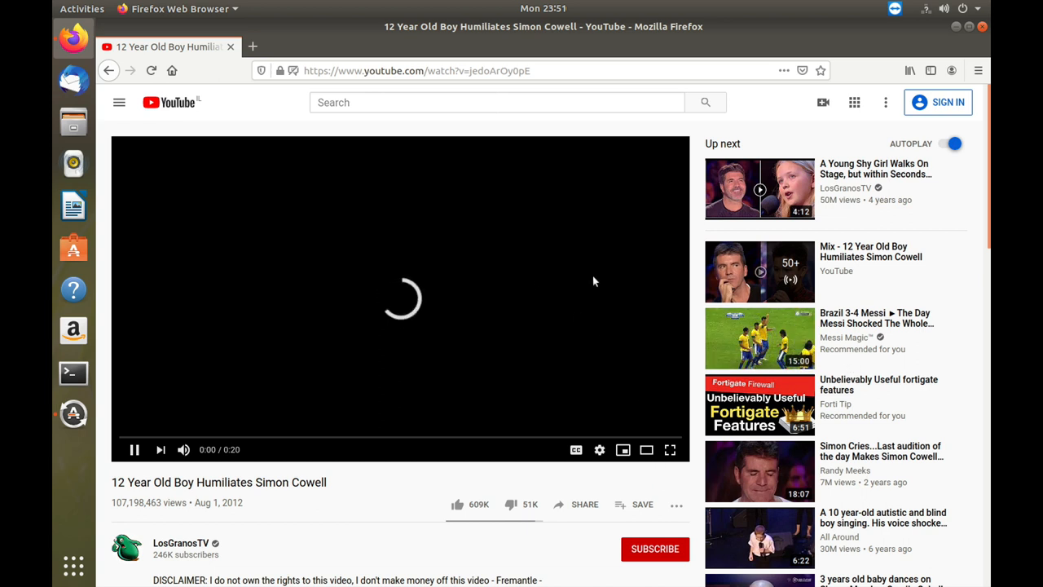
{"action": "type", "text": "fortigate"}
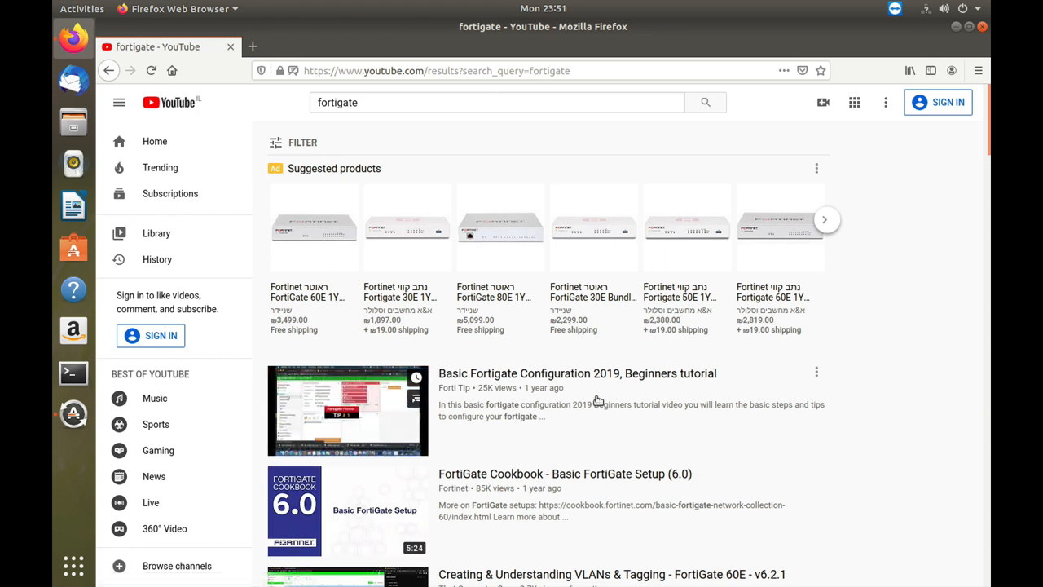
{"action": "scroll", "scroll_direction": "down", "scroll_amount": 3}
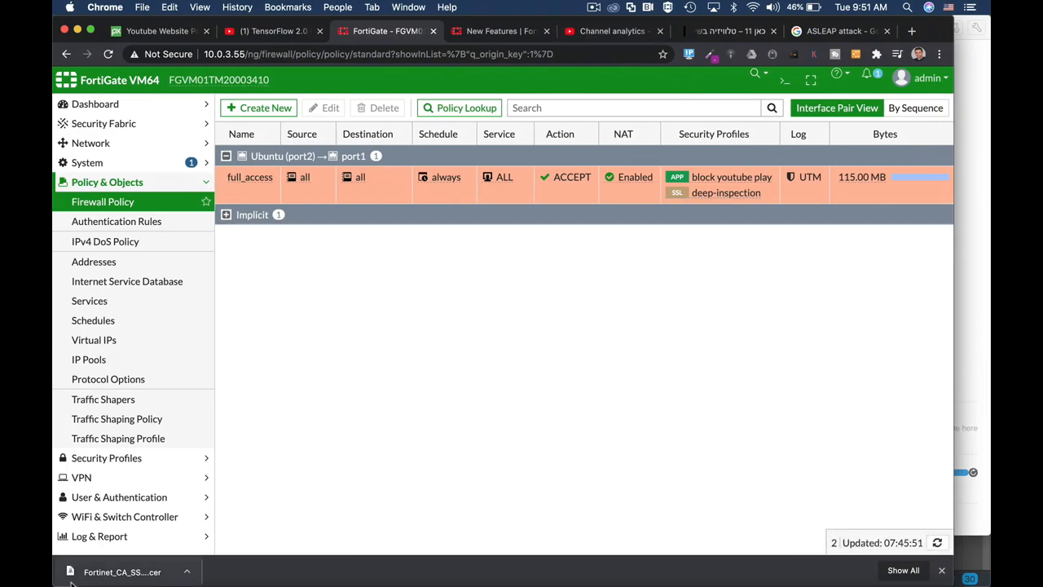
{"action": "mouse_move", "coordinate": [99, 535]}
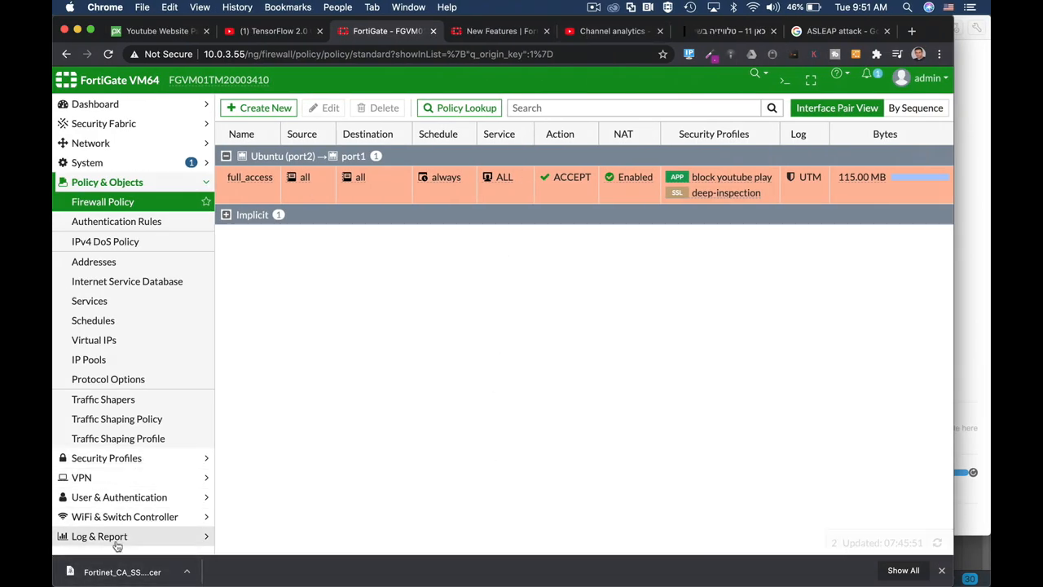
- Show application control logs with YouTube_Video.Play blocked and open the latest entry's details
{"action": "left_click", "coordinate": [99, 534]}
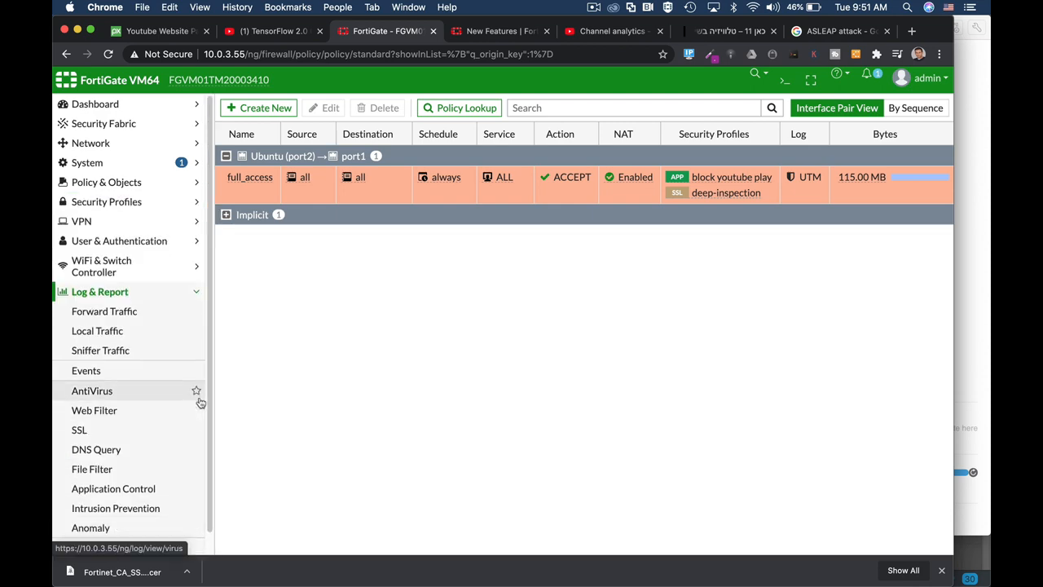
{"action": "left_click", "coordinate": [114, 489]}
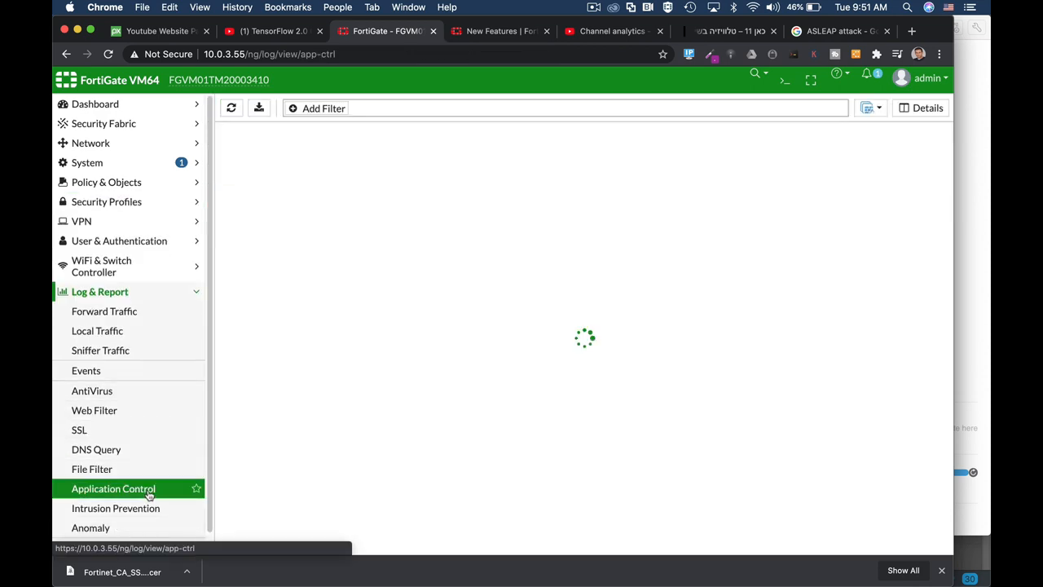
{"action": "left_click", "coordinate": [114, 489]}
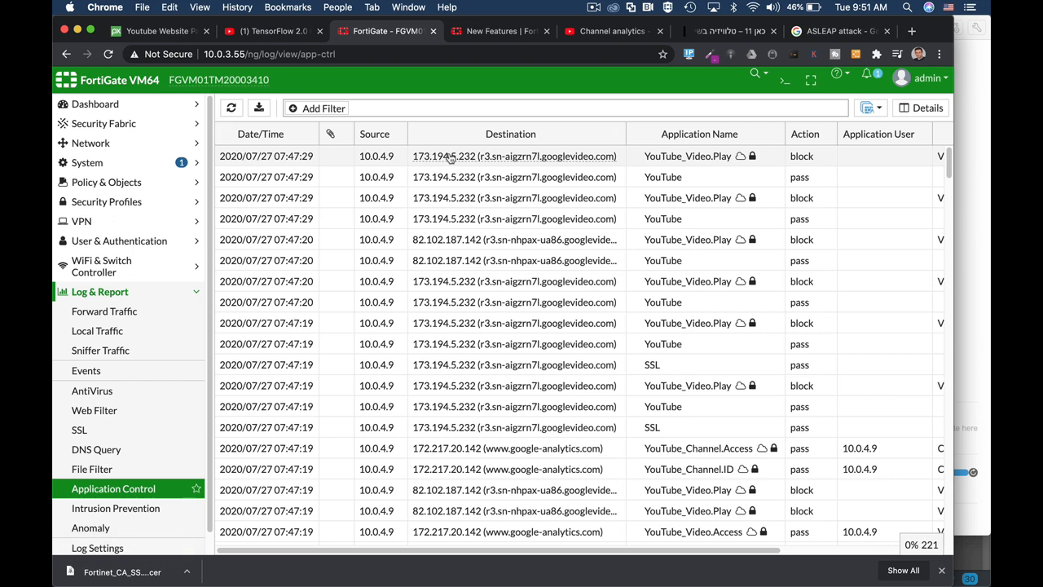
{"action": "mouse_move", "coordinate": [443, 157]}
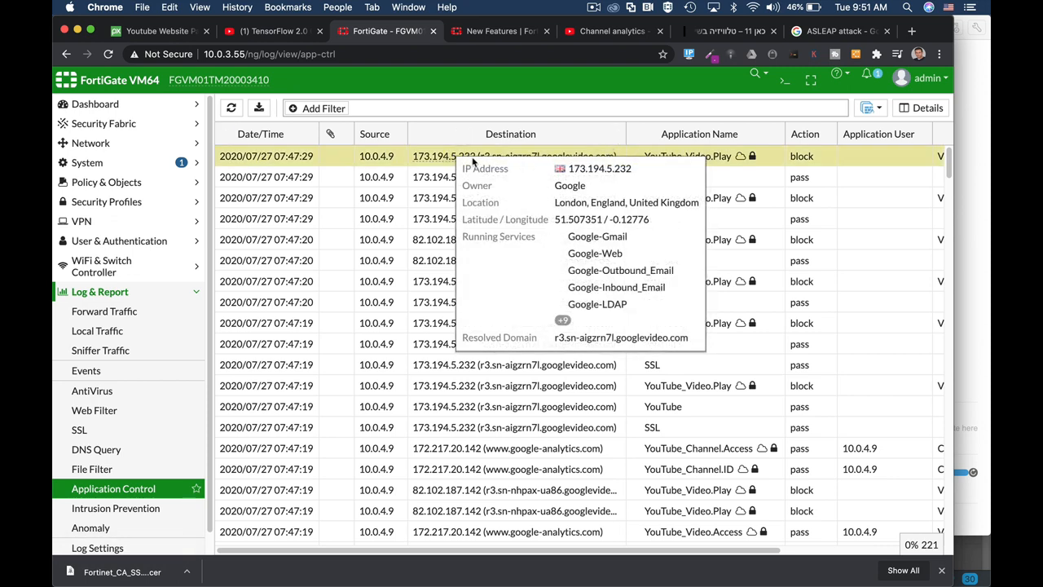
{"action": "left_click", "coordinate": [919, 108]}
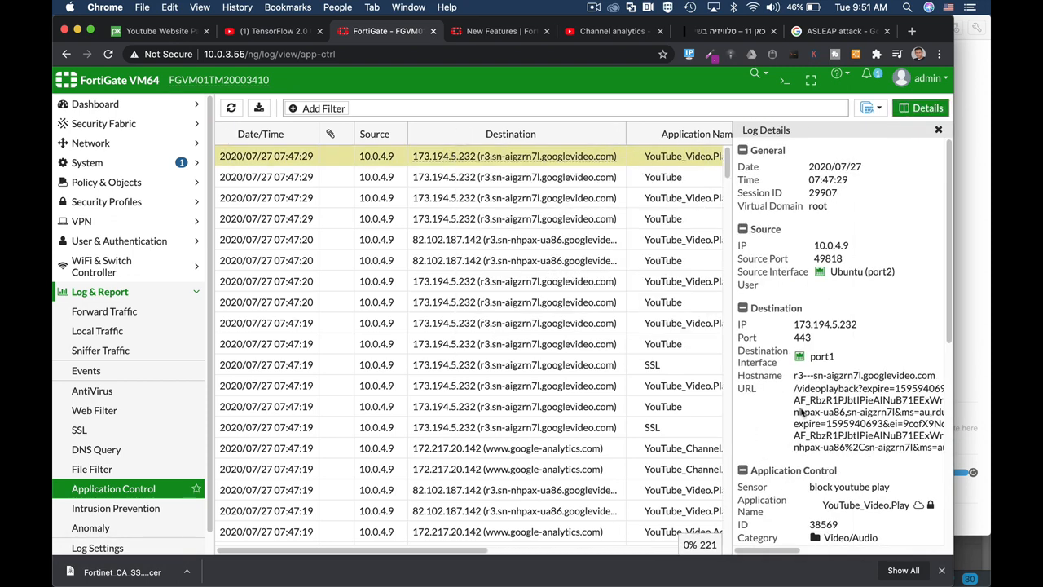
{"action": "scroll", "scroll_direction": "down", "scroll_amount": 3}
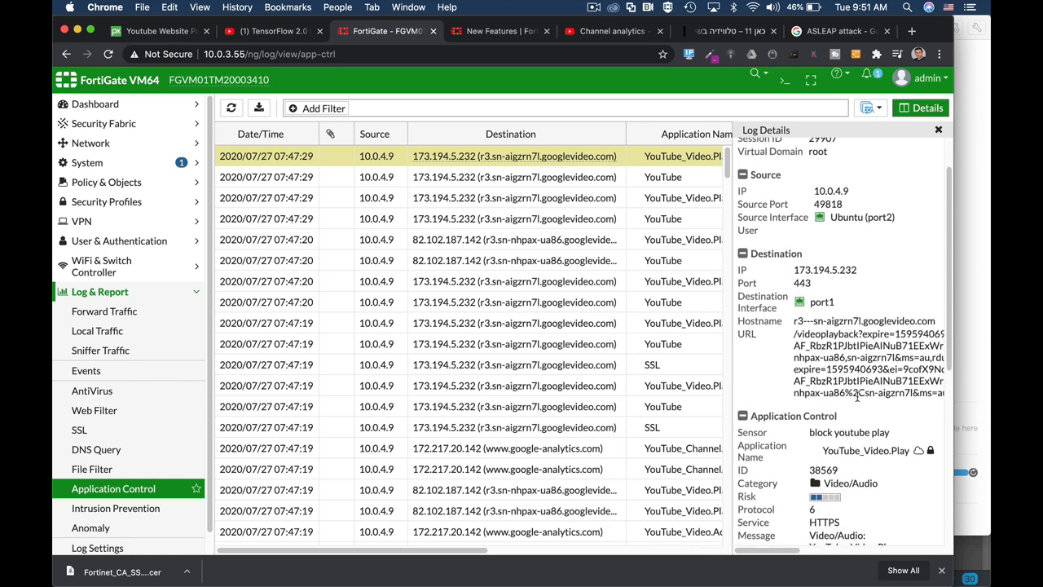